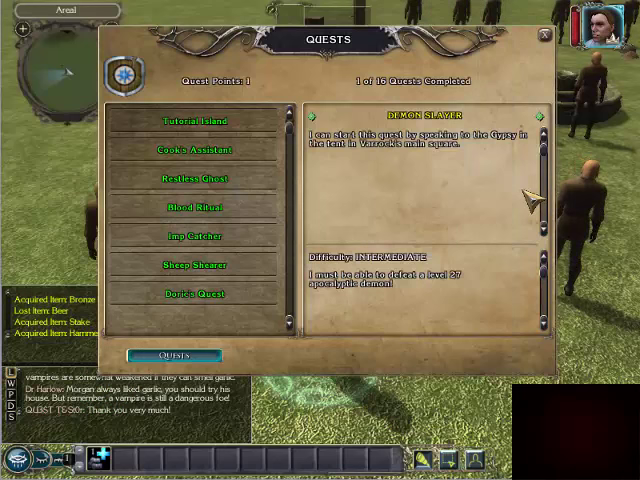
mouse_move(218, 124)
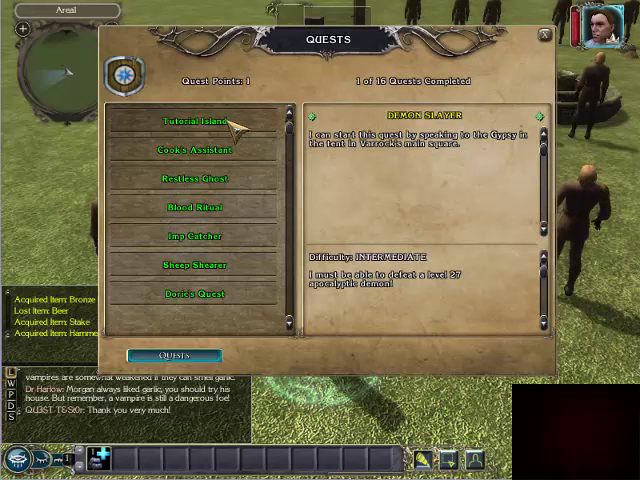
mouse_move(420, 256)
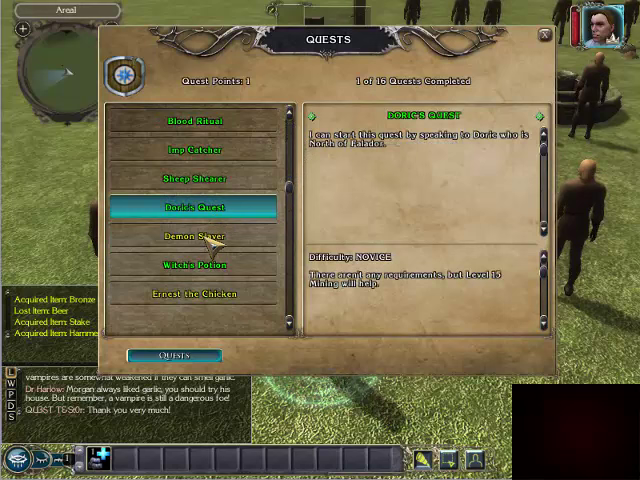
Select another quest entry, then the completed Imp Catcher quest to show its reward text.
left_click(194, 236)
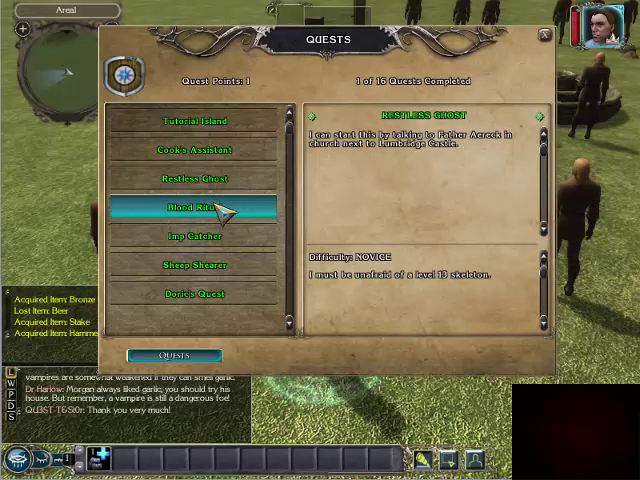
left_click(196, 236)
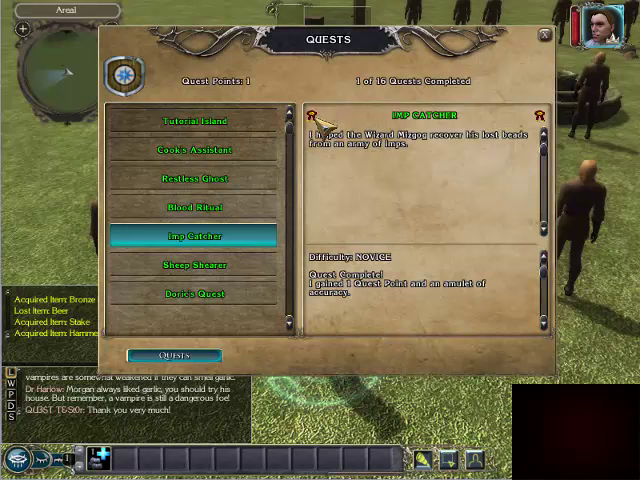
mouse_move(226, 270)
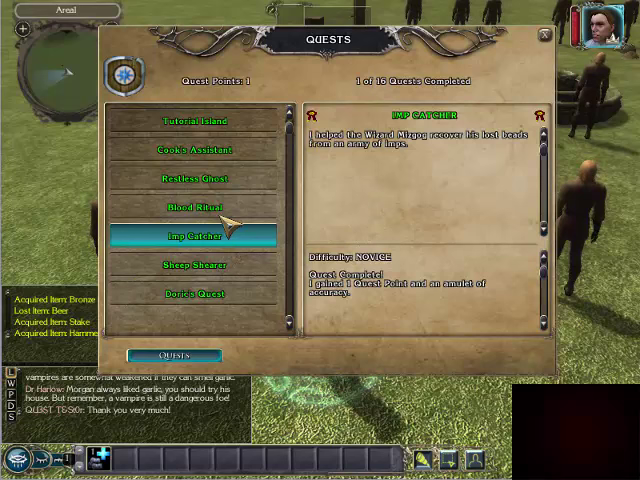
View one more quest entry, then close the journal and bring up a blank Notepad window.
left_click(194, 292)
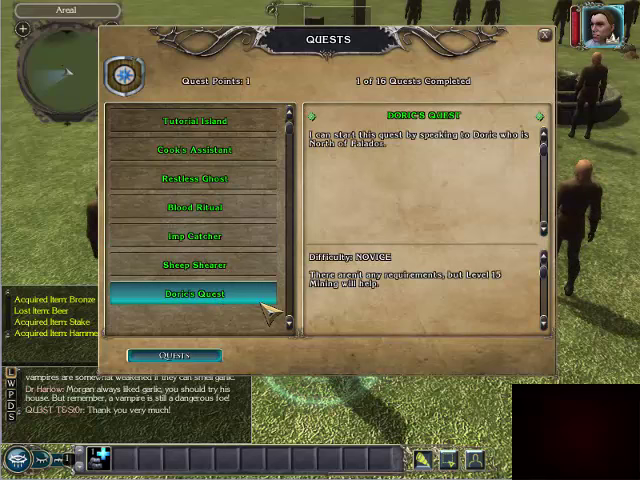
left_click(544, 32)
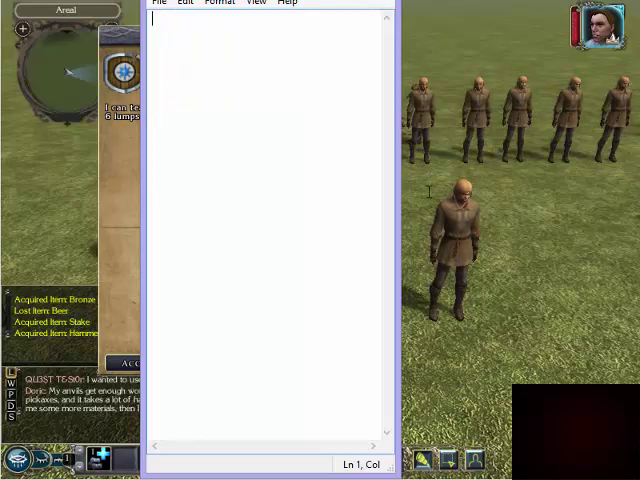
Note 'NPC1 - quest id > playerstep' with an empty 'NPC2 -' line in Notepad.
type("NPC1 -")
type("NPC2 -")
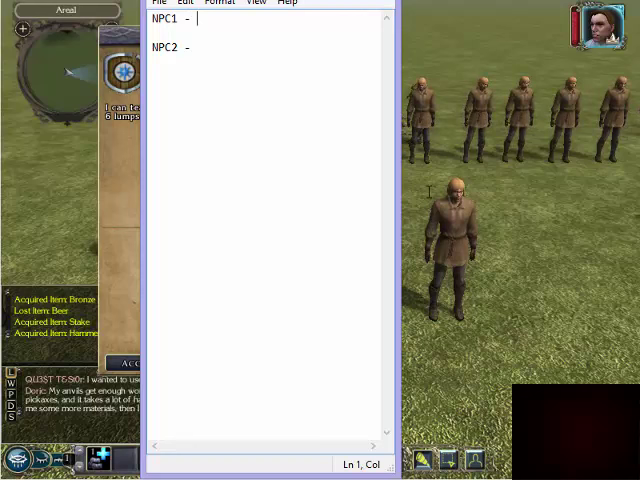
type("quest id")
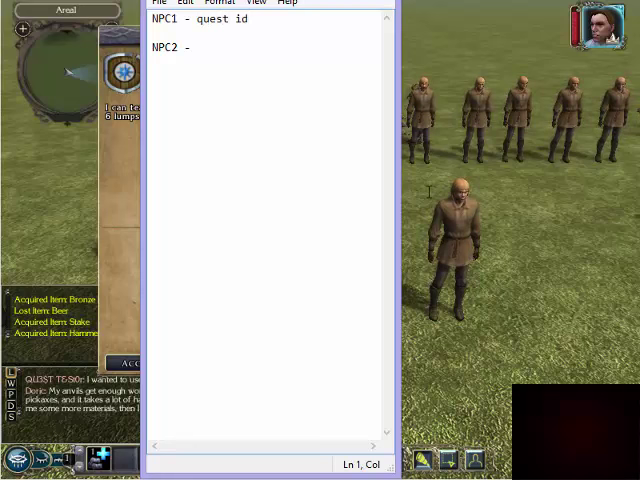
type("> playerstep")
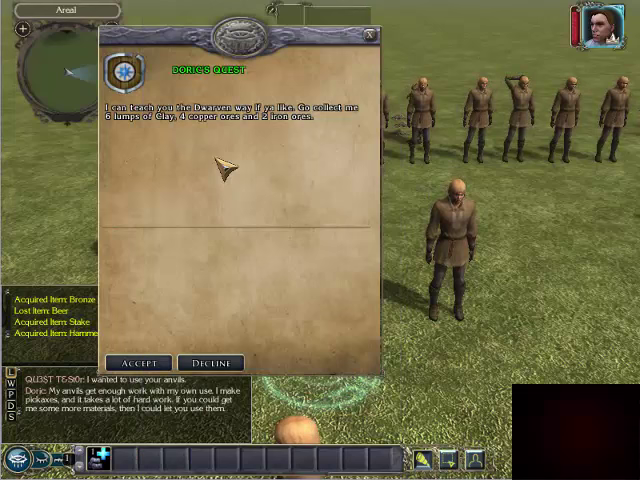
Accept the quest, agree to fetch the materials and ask where they can be found.
left_click(148, 362)
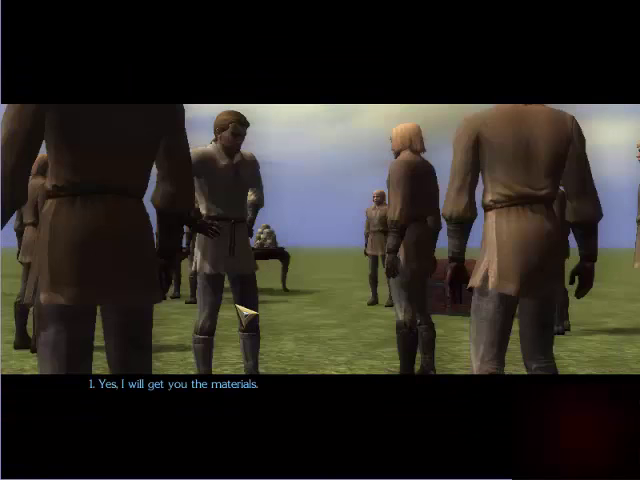
left_click(184, 386)
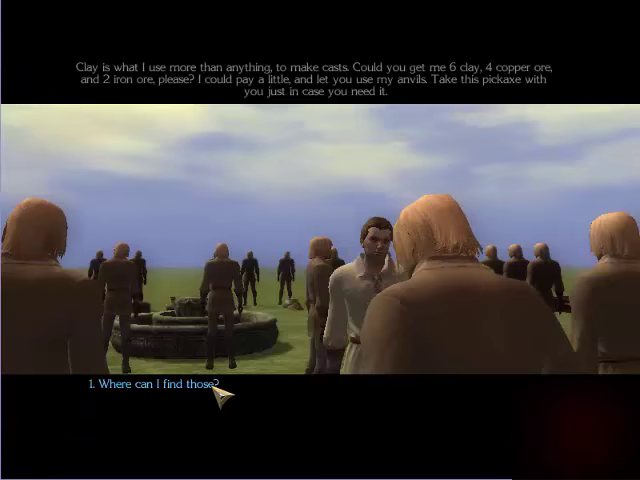
left_click(150, 388)
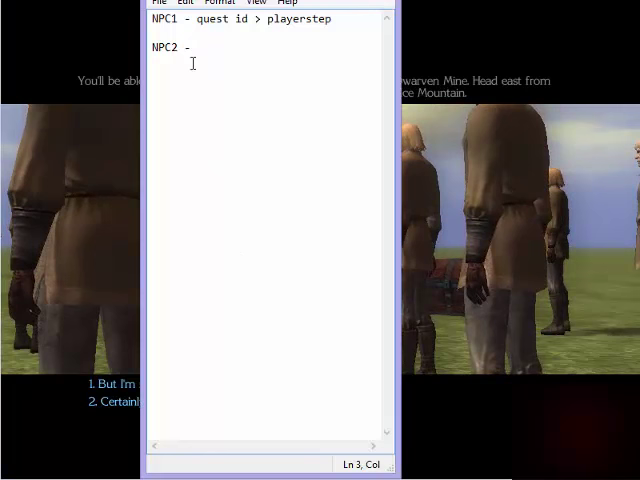
Note that NPC2 holds info and persistence (save data) in the Notepad file.
double_click(298, 20)
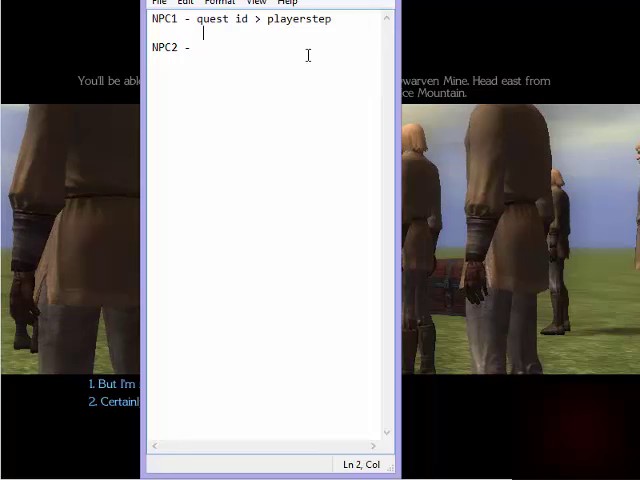
type("-")
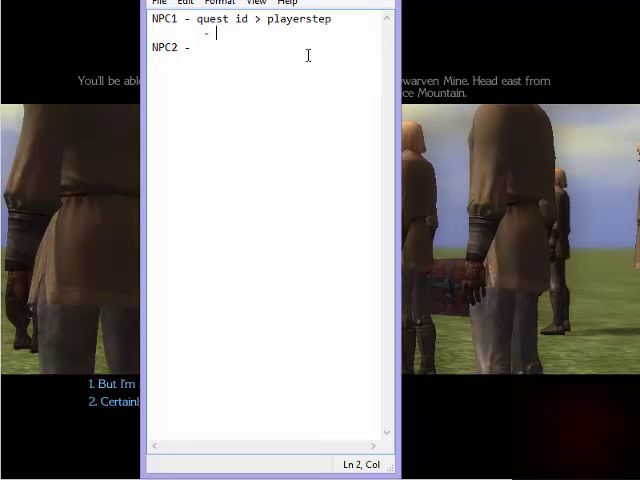
type("info")
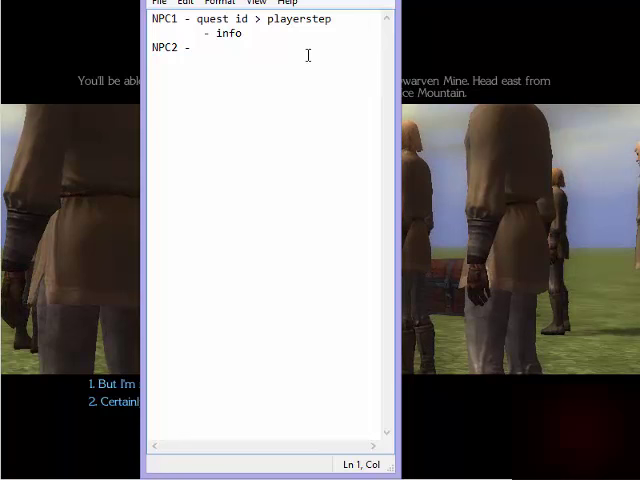
type("persistence (")
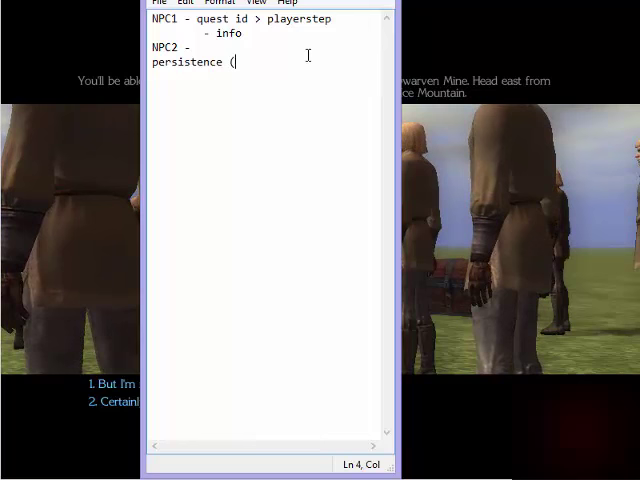
type("save data)")
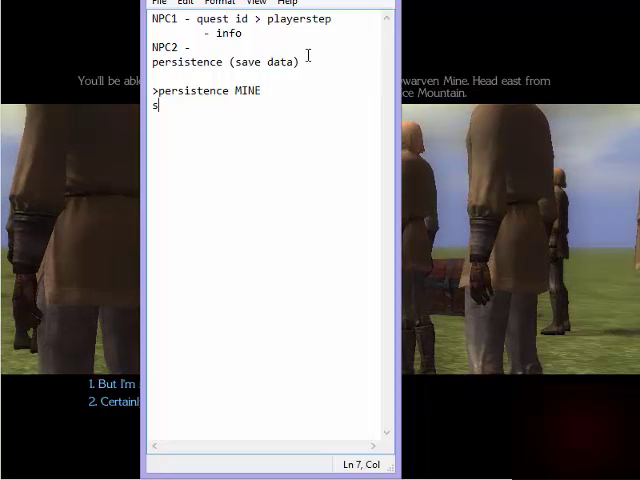
Add the quest flow lines: step 1, step 2.., step x and NPC1 finish step 999.
type("step 1")
type("step 2..")
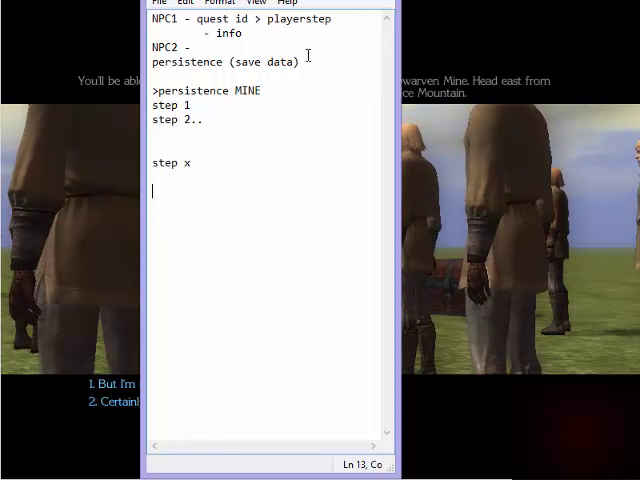
left_click(152, 48)
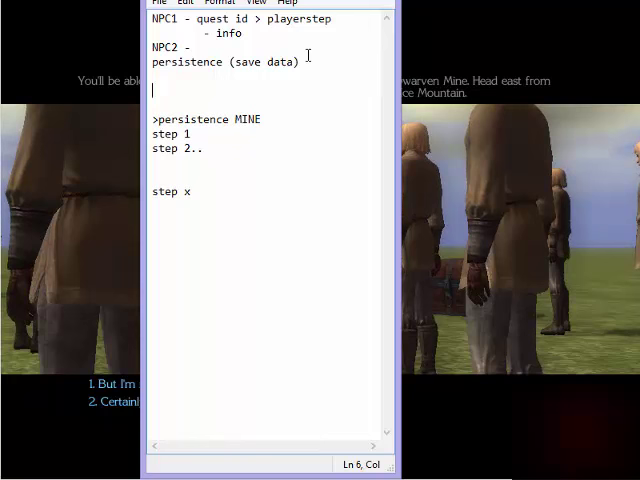
type("NPC1 (finish)")
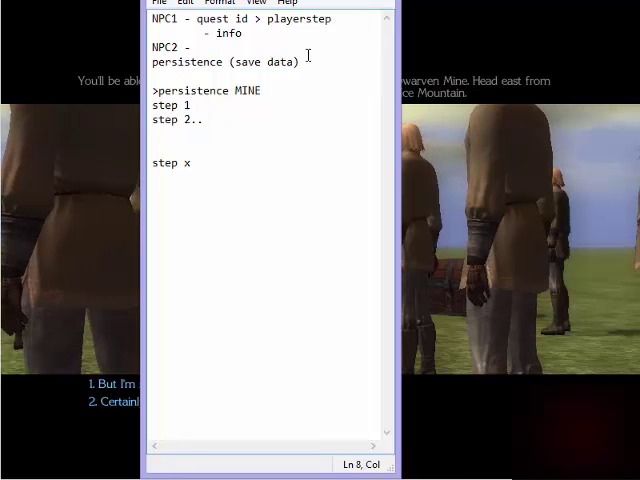
type("s")
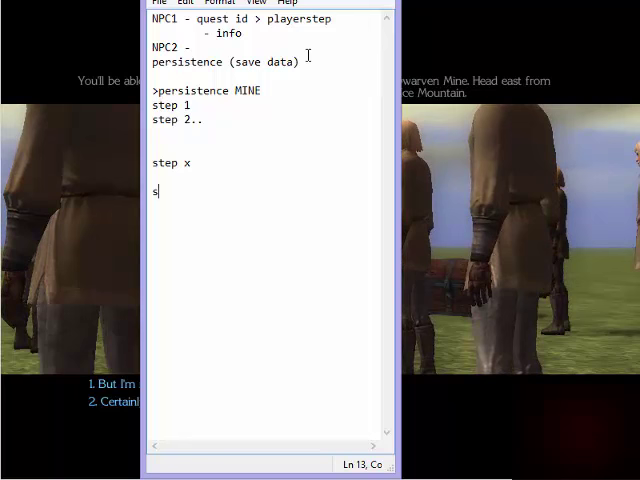
type("inish 999")
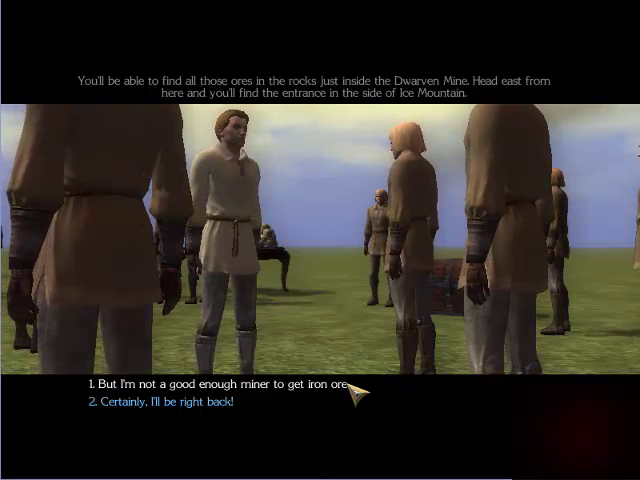
Reply 'Certainly, I'll be right back' to accept the mining quest from the villager.
left_click(150, 404)
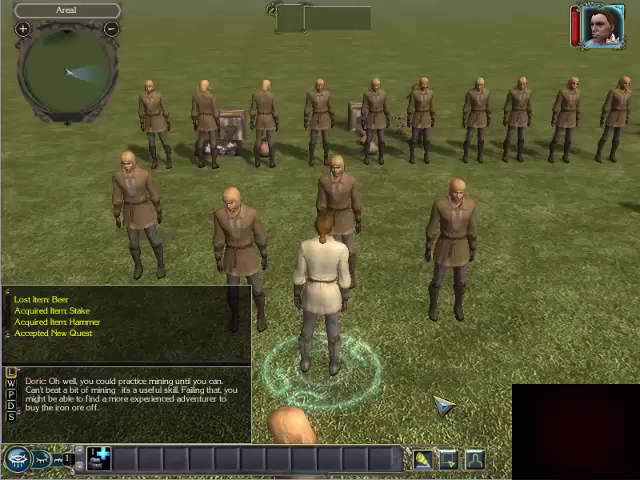
mouse_move(344, 196)
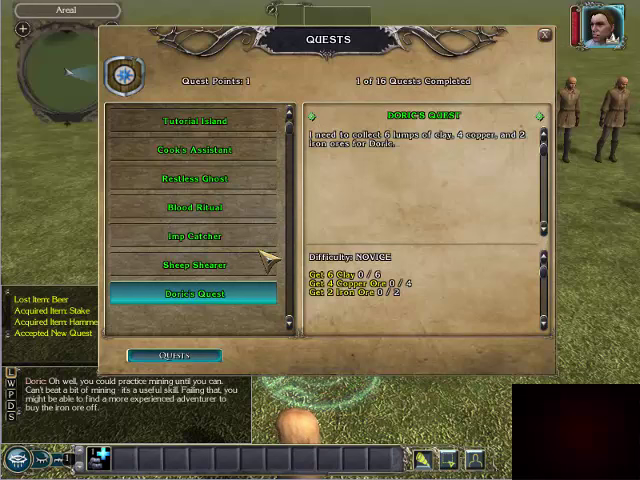
mouse_move(240, 182)
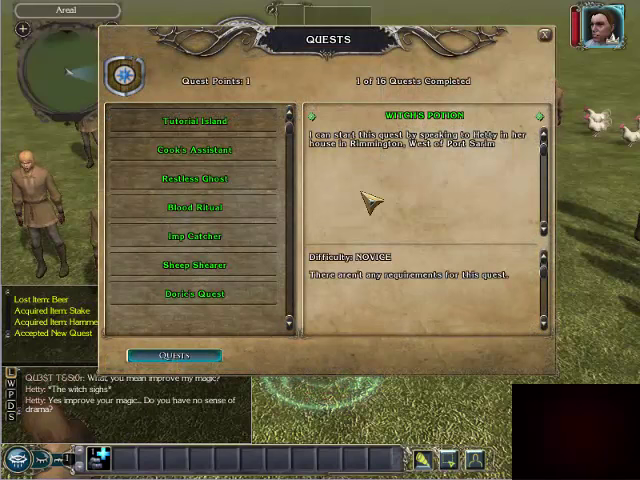
left_click(540, 32)
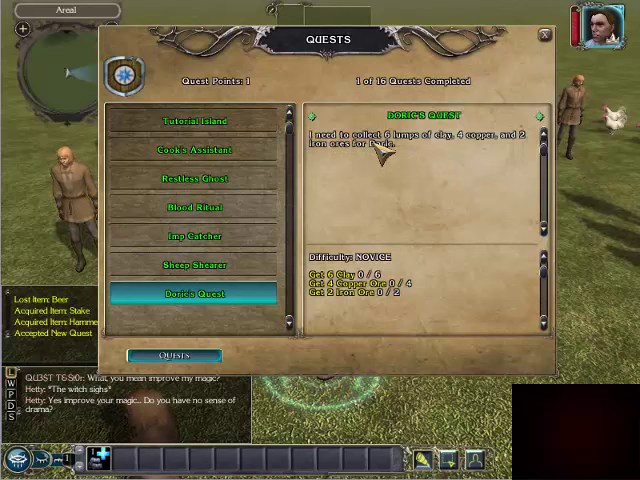
left_click(544, 36)
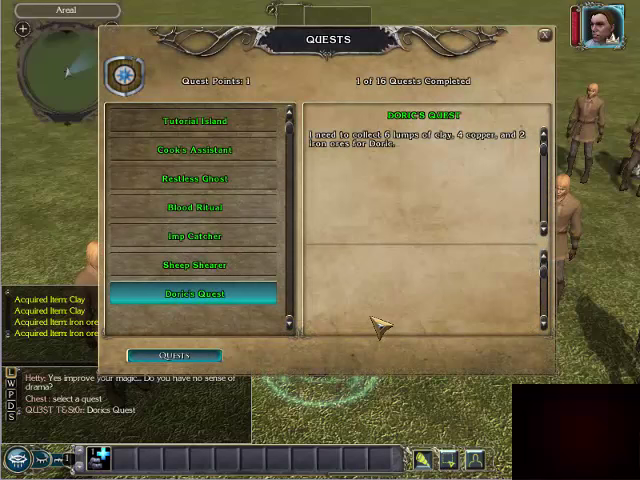
Talk to the quest giver and hand in the collected ores to reach the mining reward screen.
left_click(194, 292)
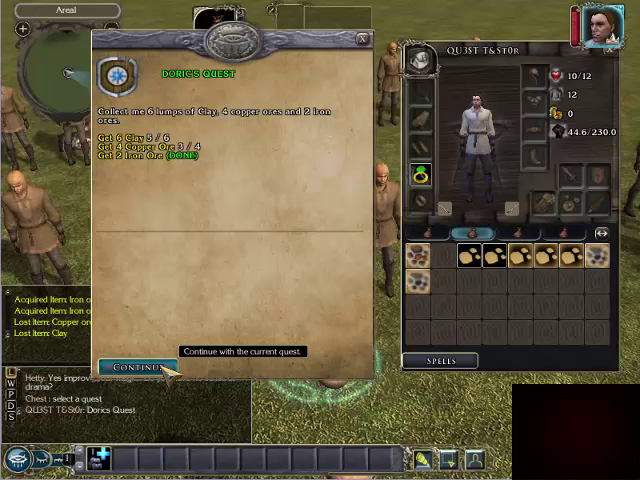
left_click(138, 364)
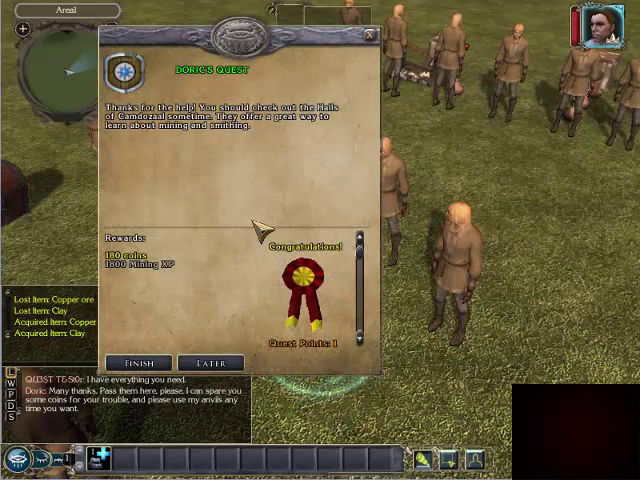
mouse_move(212, 364)
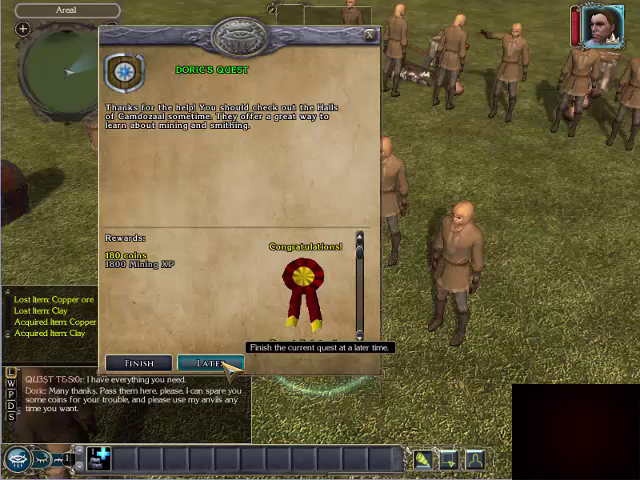
left_click(210, 362)
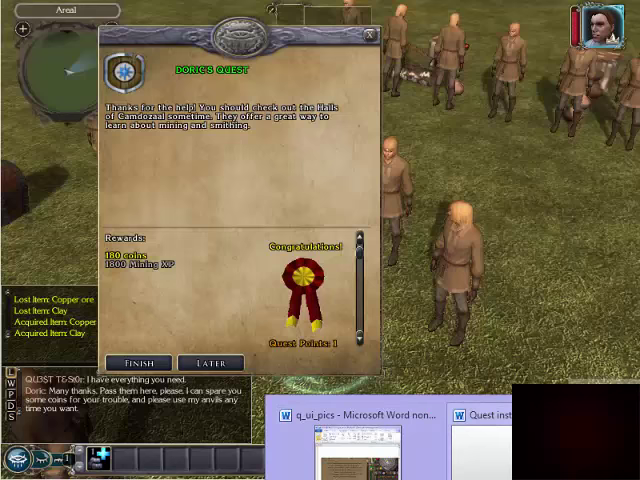
left_click(356, 414)
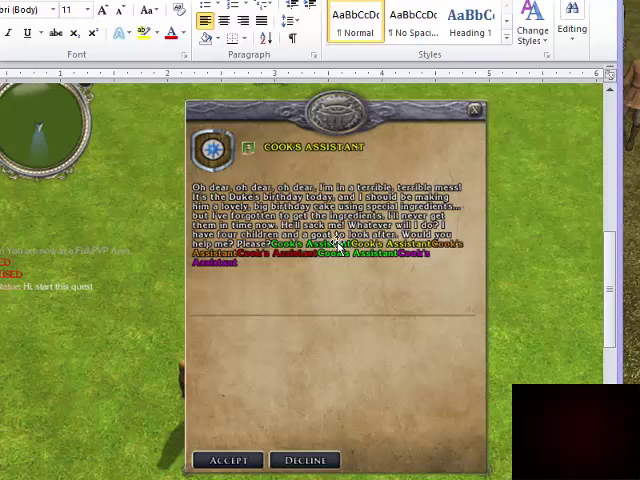
mouse_move(300, 260)
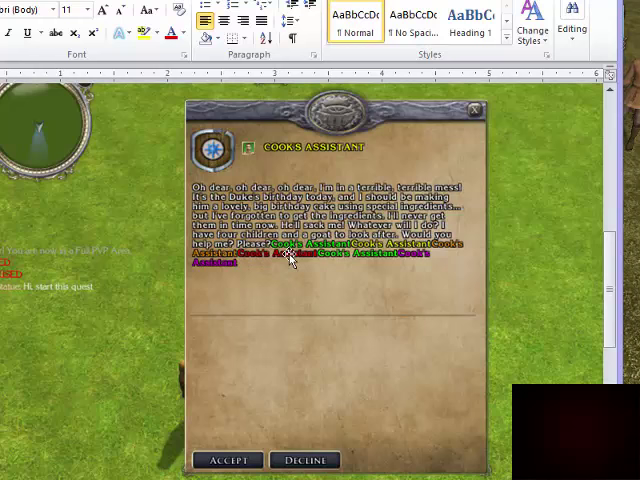
mouse_move(352, 292)
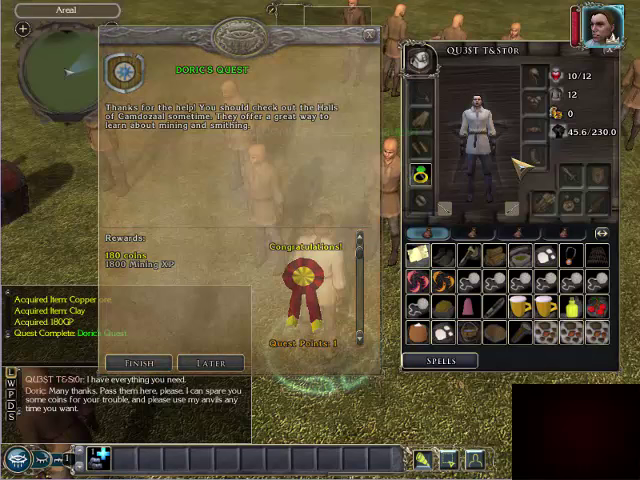
Continue the villager conversation, acquiring the amulet alongside the reward summary.
left_click(140, 364)
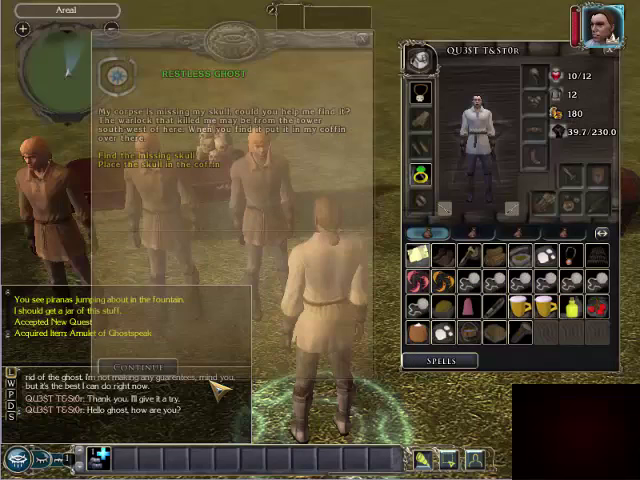
Accept the Restless Ghost quest and interact with the coffin by the fountain.
left_click(136, 368)
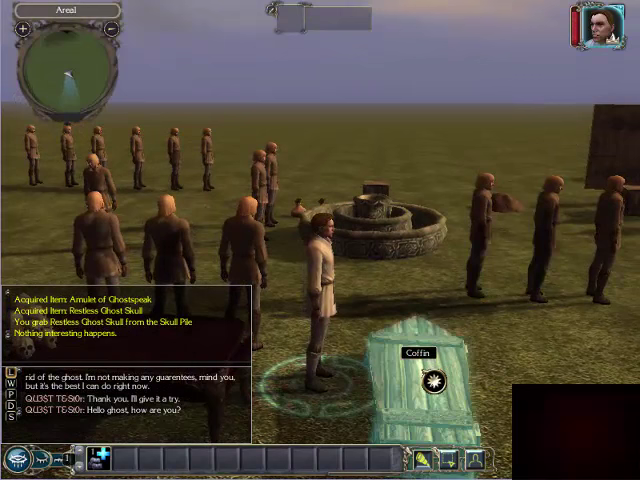
left_click(426, 384)
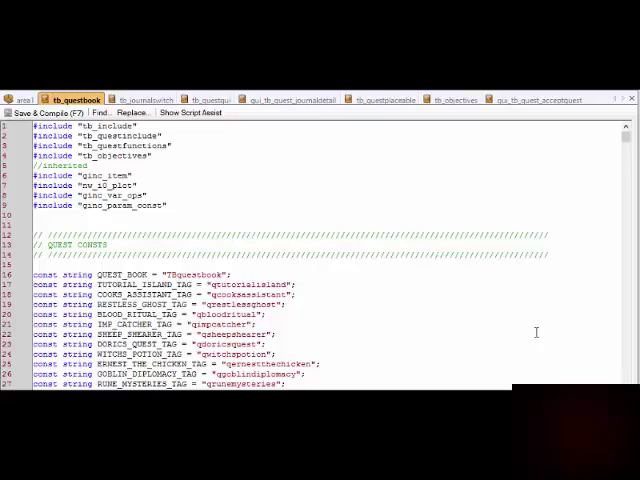
mouse_move(512, 318)
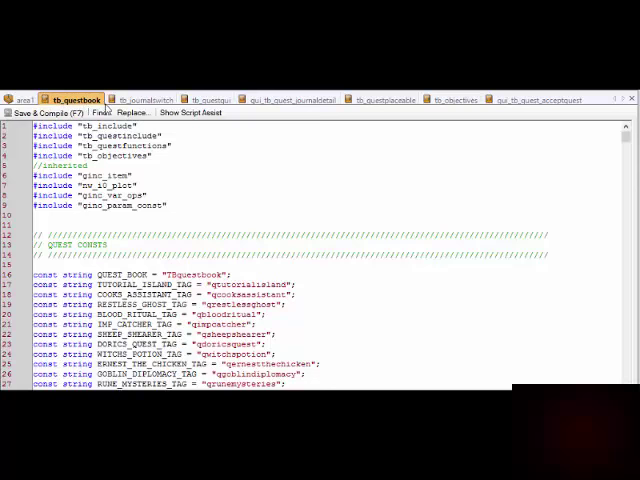
Scroll the kb_questbook script from the quest tag array down past RunQBook's tag-to-handler switch.
scroll("down", 3)
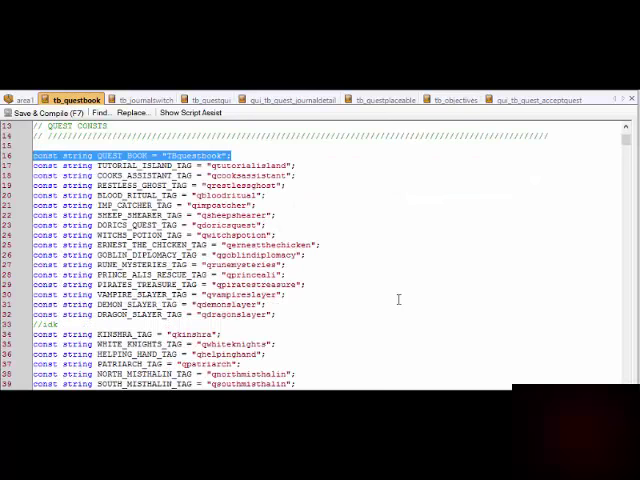
scroll("down", 3)
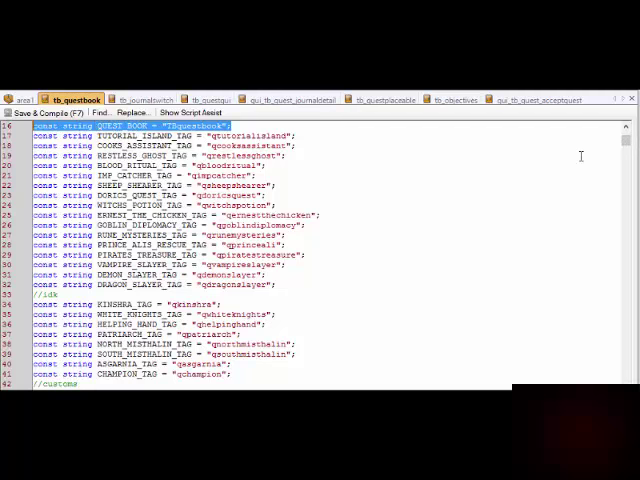
scroll("down", 3)
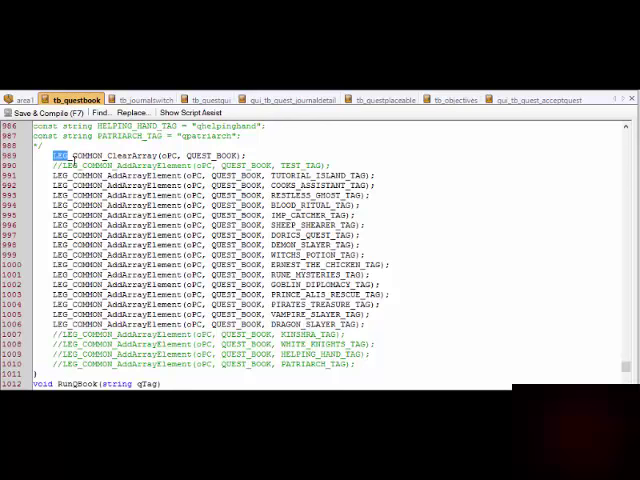
scroll("down", 3)
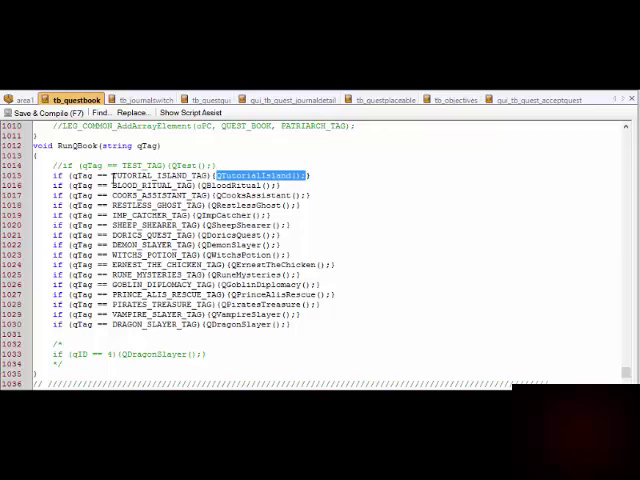
scroll("down", 3)
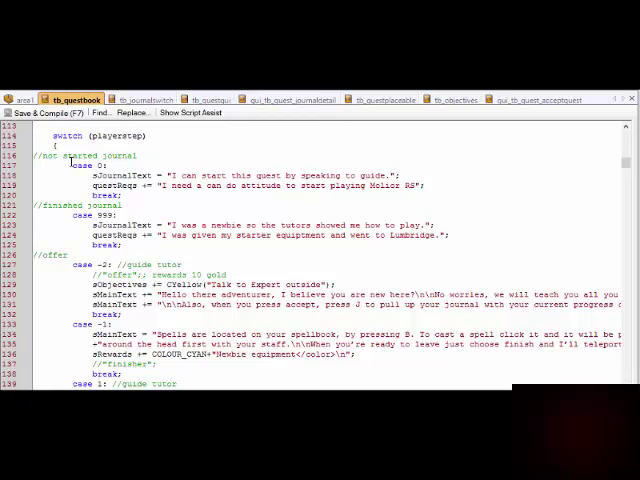
scroll("down", 3)
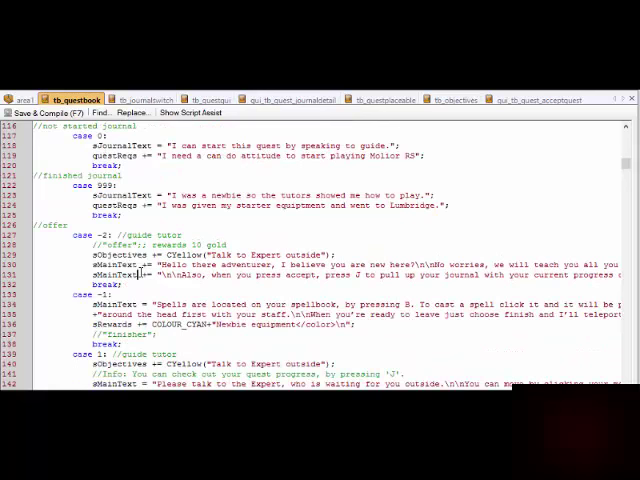
scroll("down", 3)
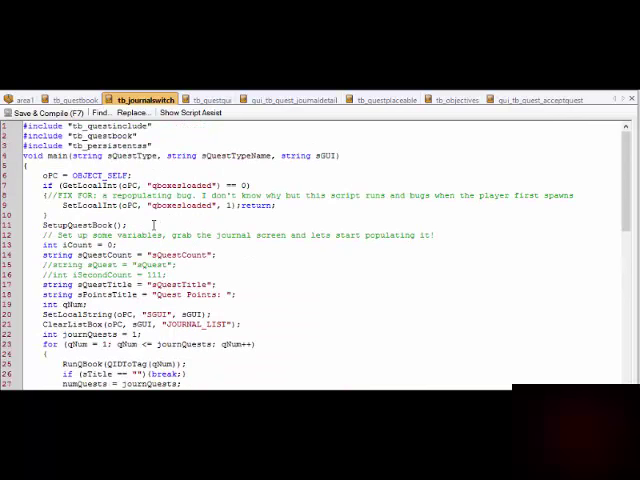
Scroll the journal script to the Quest Points tally and JOURNAL_LIST building code.
scroll("down", 3)
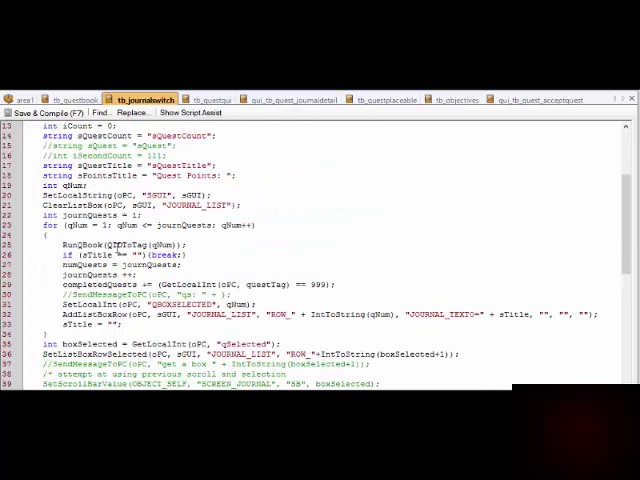
scroll("down", 3)
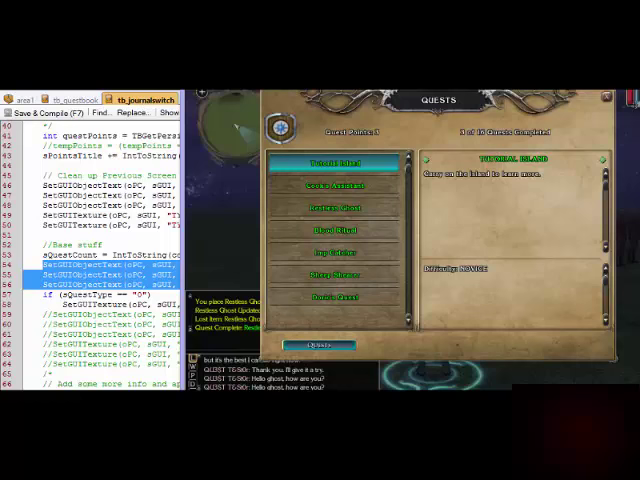
mouse_move(456, 248)
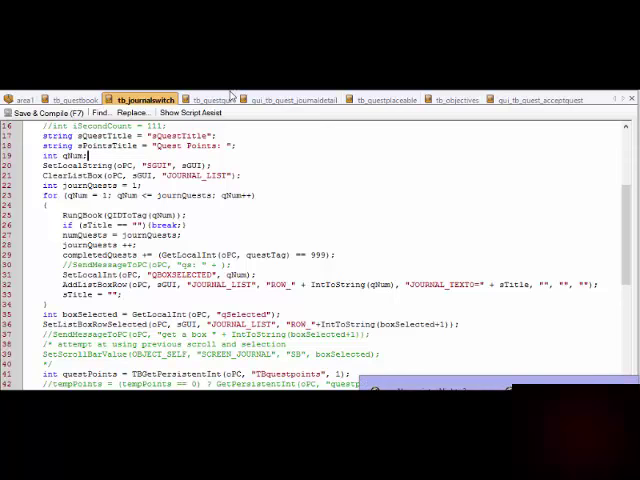
Review the quest popup script's main, then the guide-text script, and show the in-game quests panel.
left_click(222, 100)
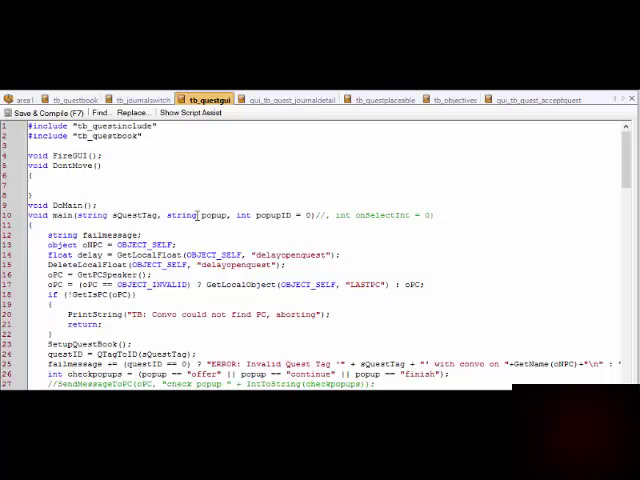
scroll("down", 3)
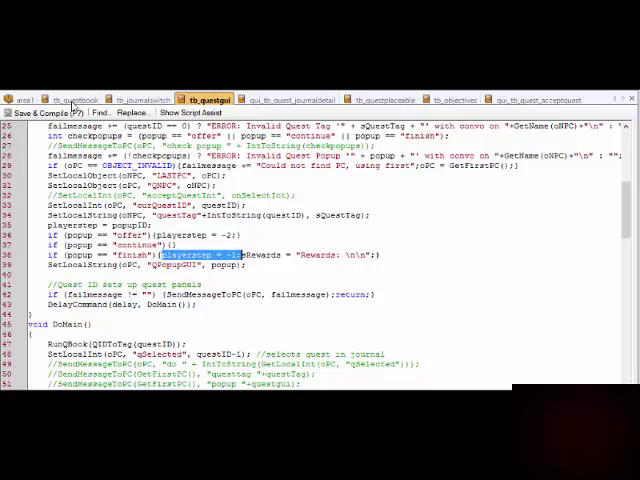
left_click(84, 98)
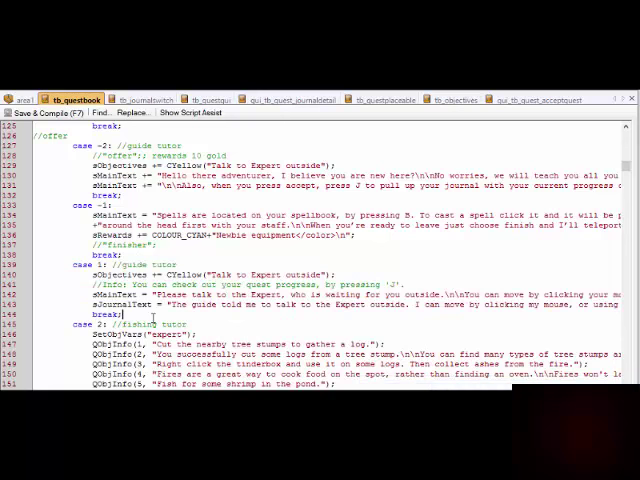
left_click(176, 244)
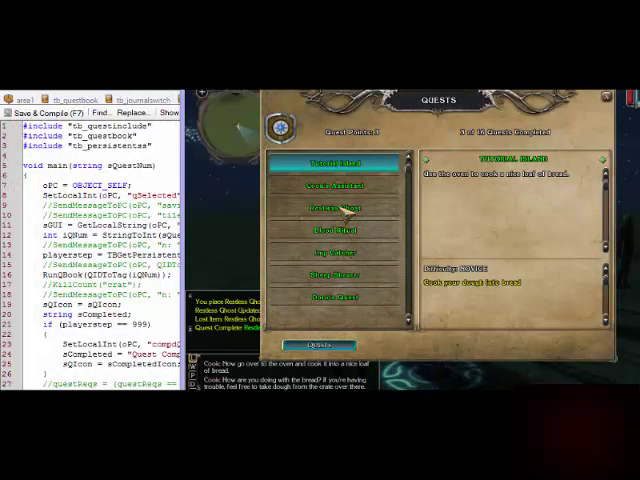
Show the accept-quest GUI script's main reading the quest tag and player step.
left_click(336, 208)
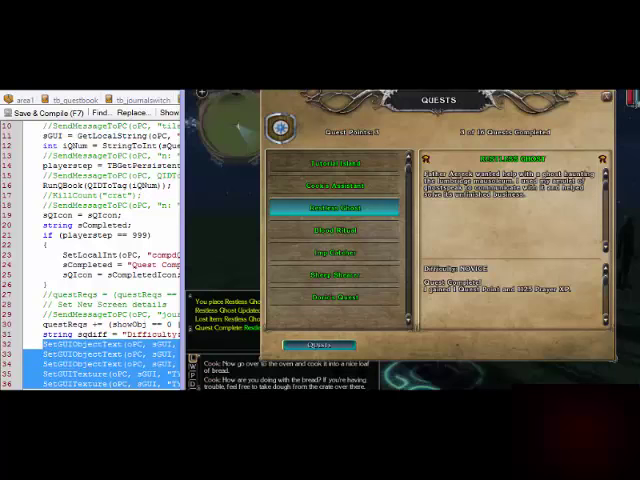
left_click(340, 184)
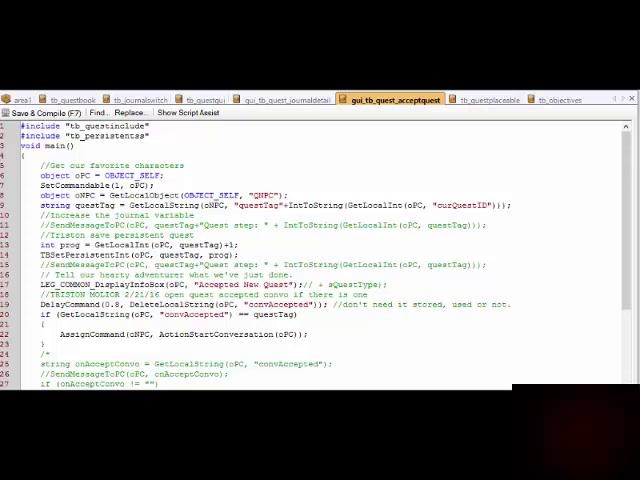
View the short finishquest GUI script, then the quest progress script's FinishQuest function.
left_click(540, 98)
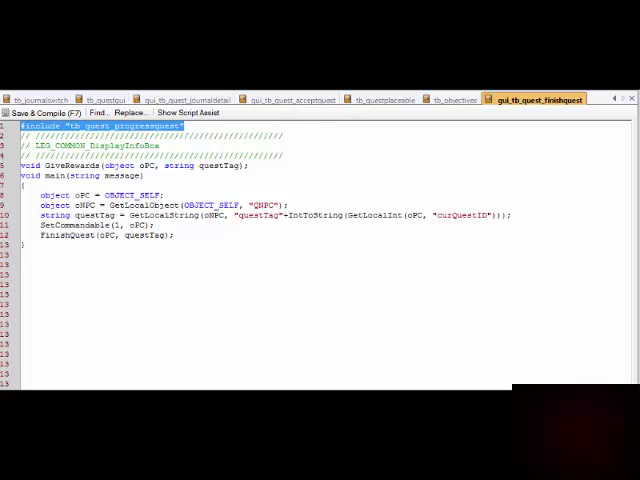
left_click(536, 100)
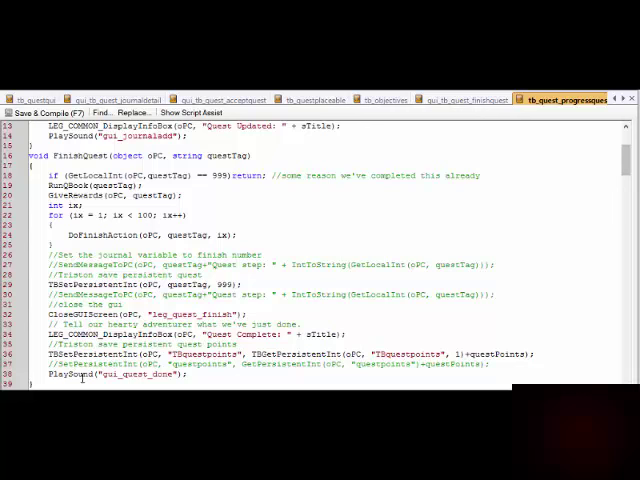
double_click(96, 352)
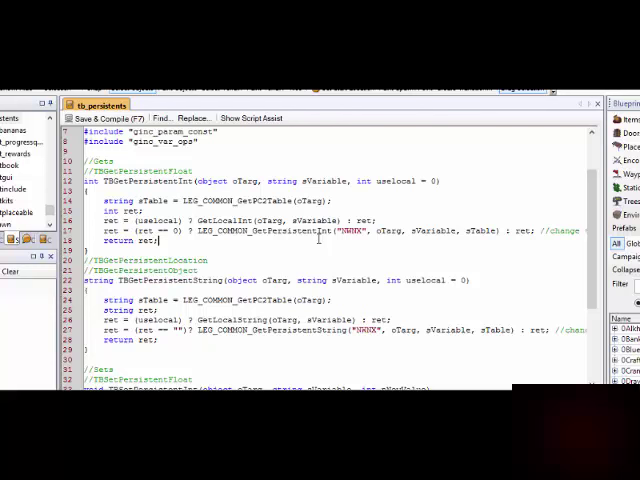
Load the test conversation from the module's conversation list and expand its quest-giver dialog lines.
double_click(166, 220)
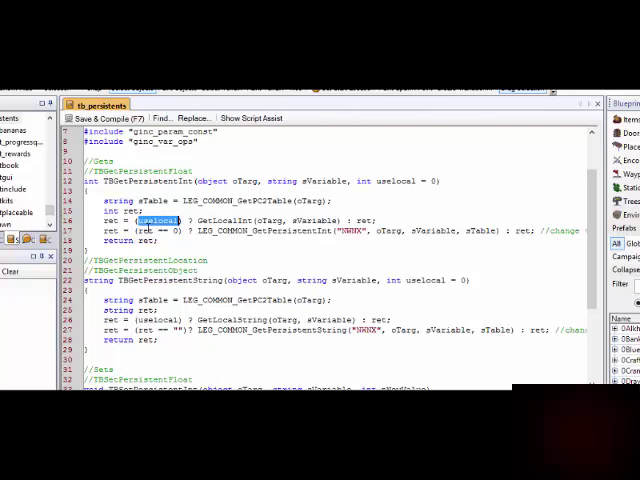
double_click(144, 180)
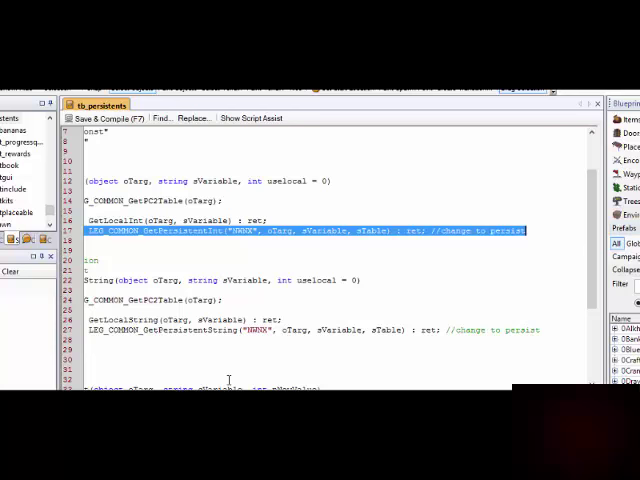
scroll("down", 3)
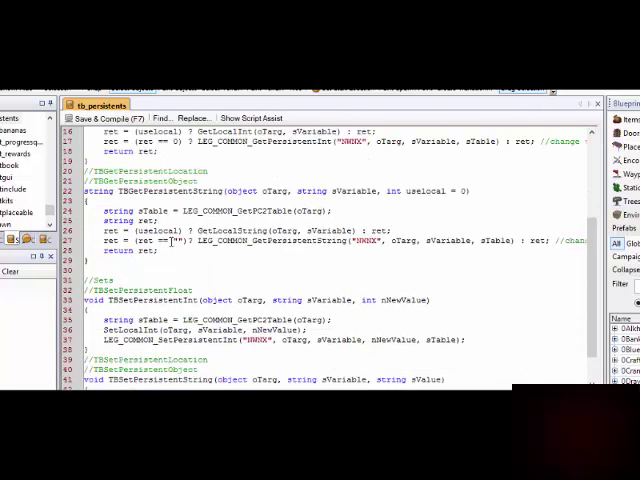
left_click_drag(96, 232, 380, 240)
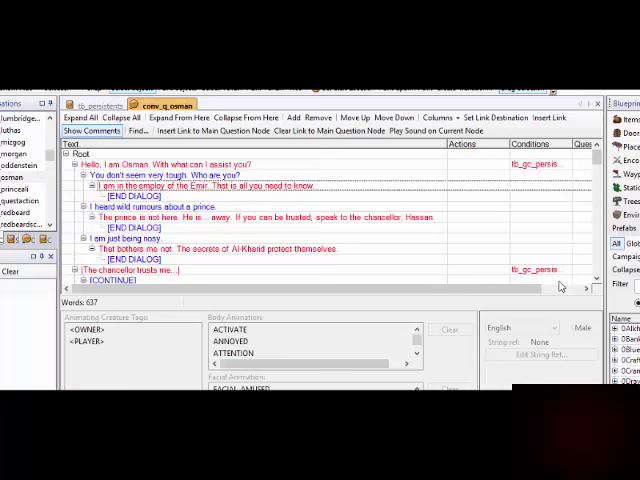
Load the skills script showing its sound-playing and skill XP functions.
left_click(150, 164)
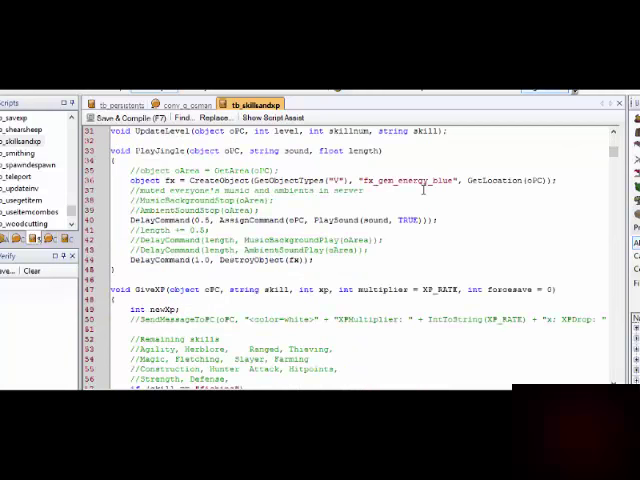
Dismiss Script Search and show the database script's SaveDB lockout constant and update-timing comments.
scroll("down", 3)
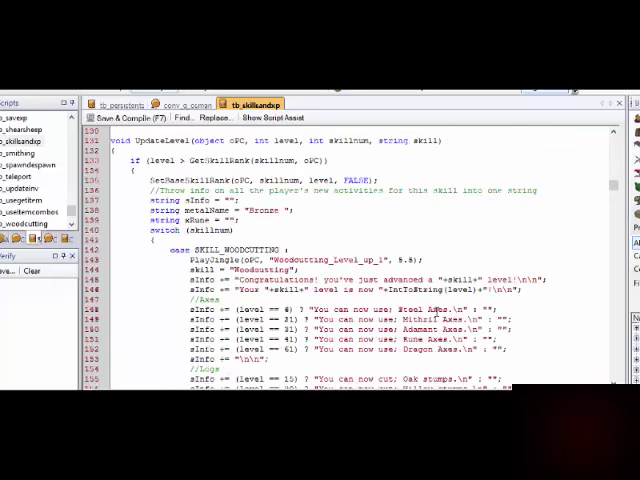
scroll("down", 3)
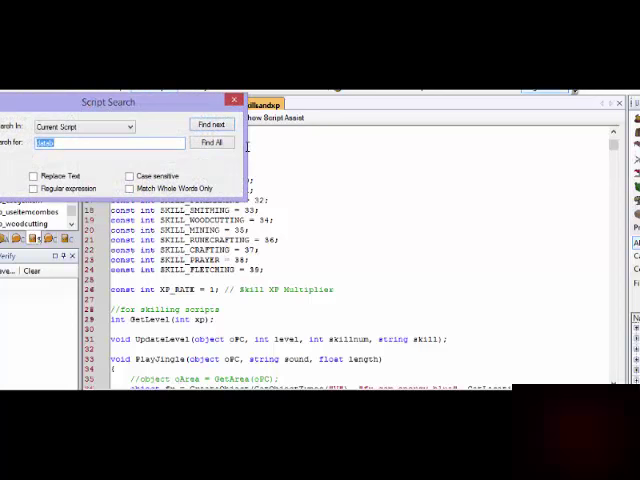
left_click(236, 96)
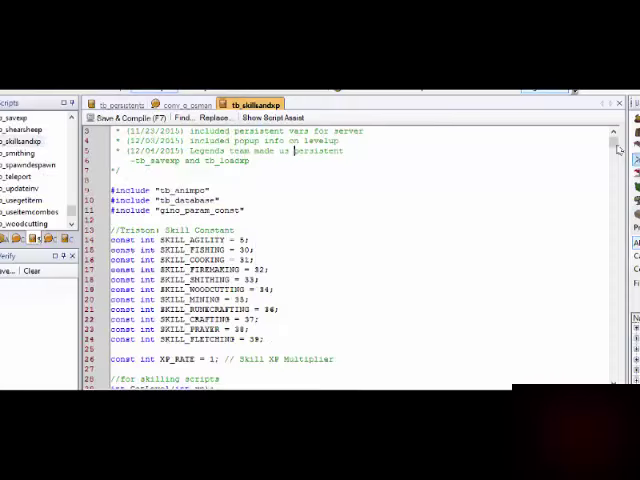
scroll("down", 3)
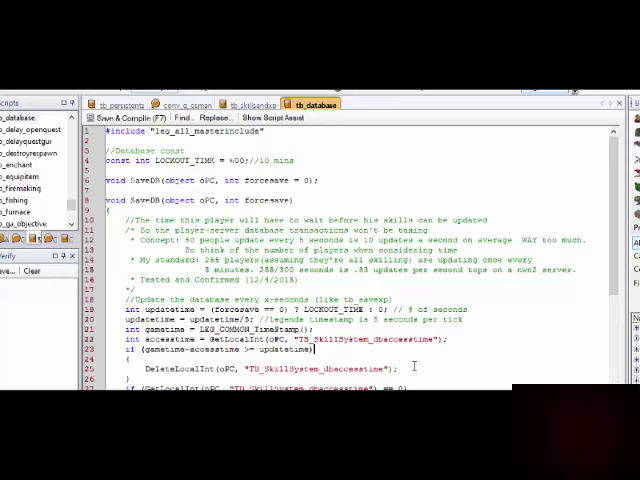
Highlight the LOGOUT_TIME value of 600 and read through SaveDB's update-time calculation.
scroll("down", 3)
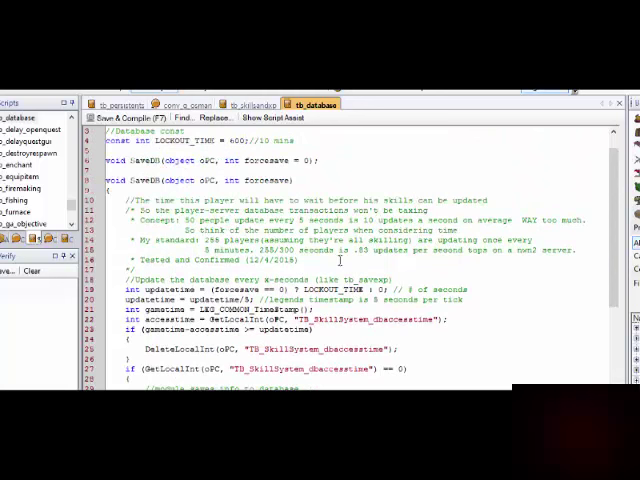
double_click(232, 140)
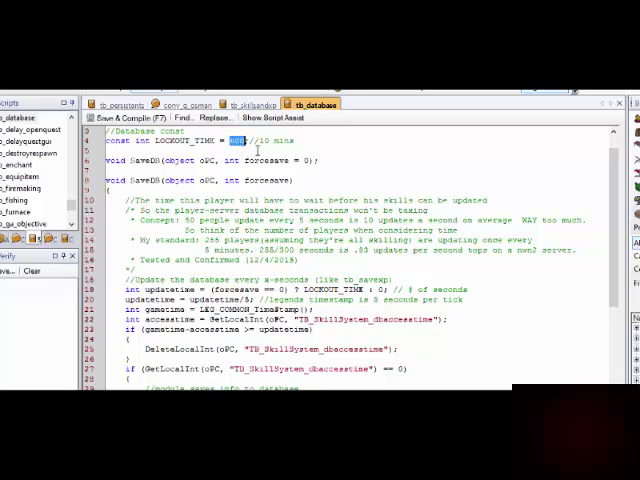
scroll("down", 3)
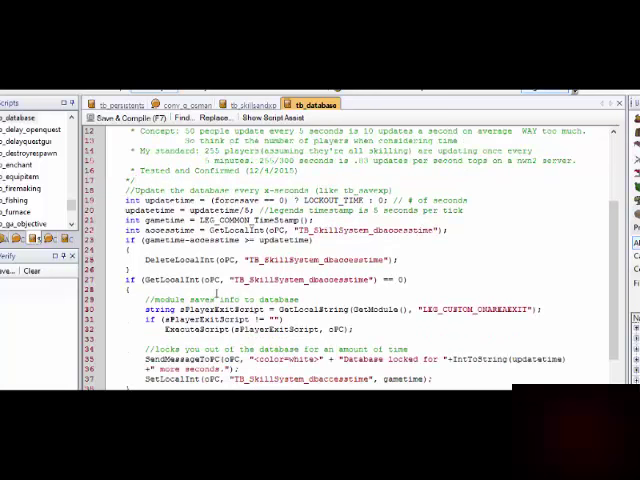
scroll("down", 3)
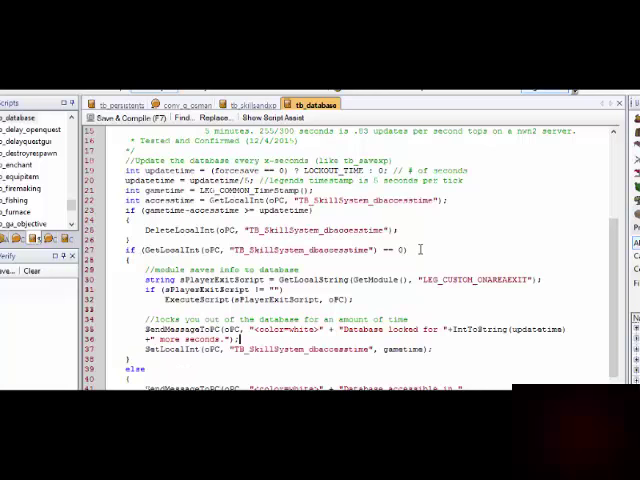
scroll("down", 3)
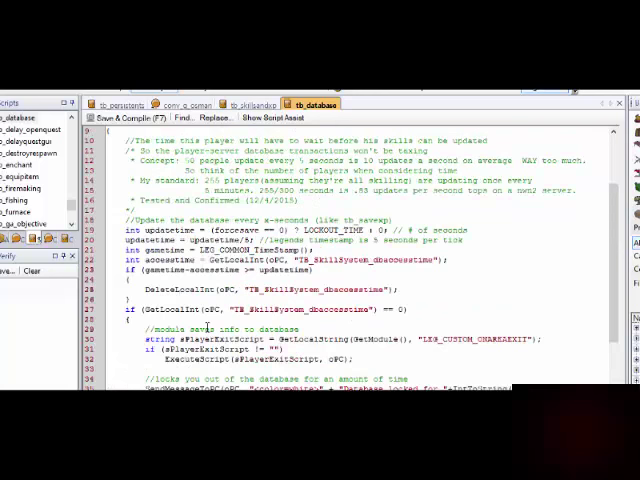
Review SaveDB's database save calls and bring up the script tab's close and layout menu.
scroll("up", 3)
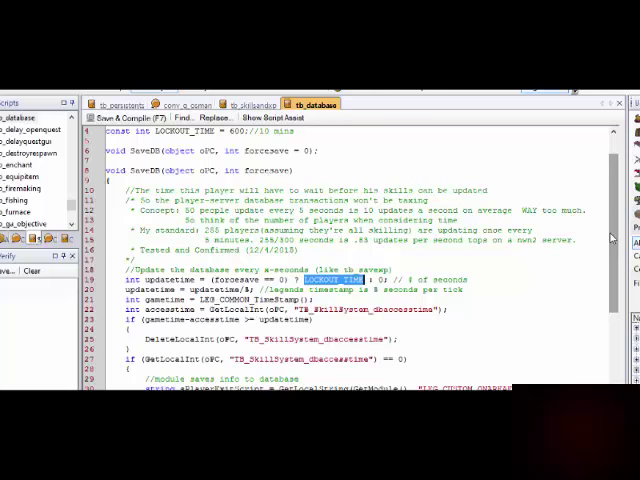
scroll("down", 3)
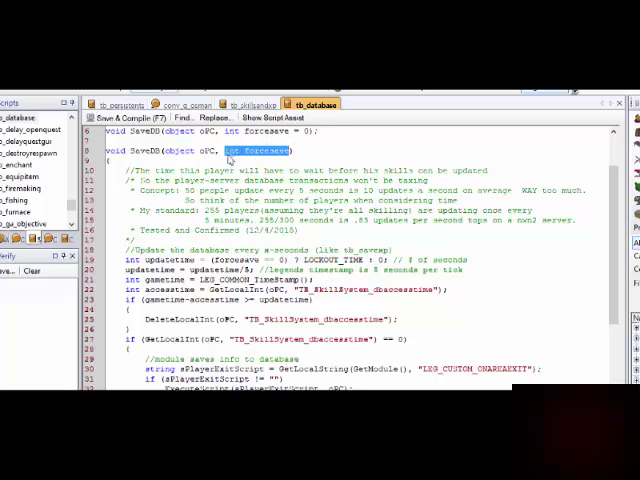
mouse_move(300, 168)
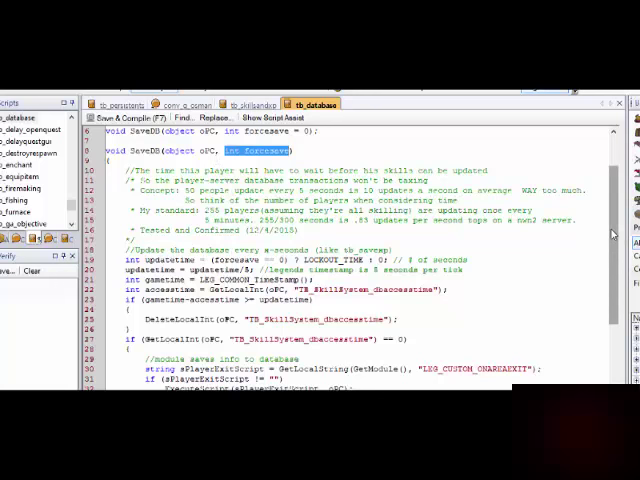
scroll("down", 3)
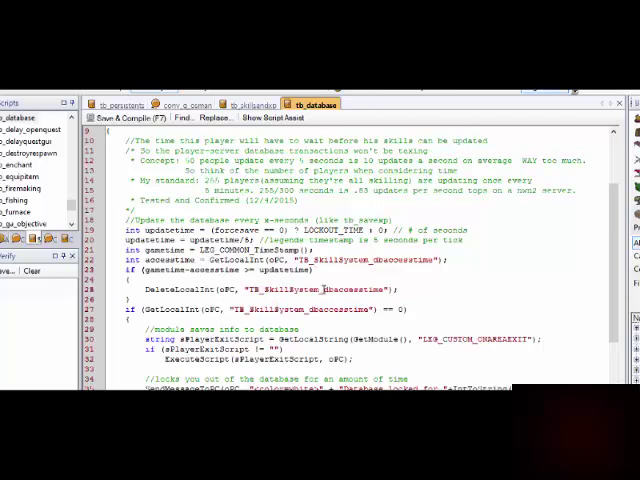
scroll("down", 3)
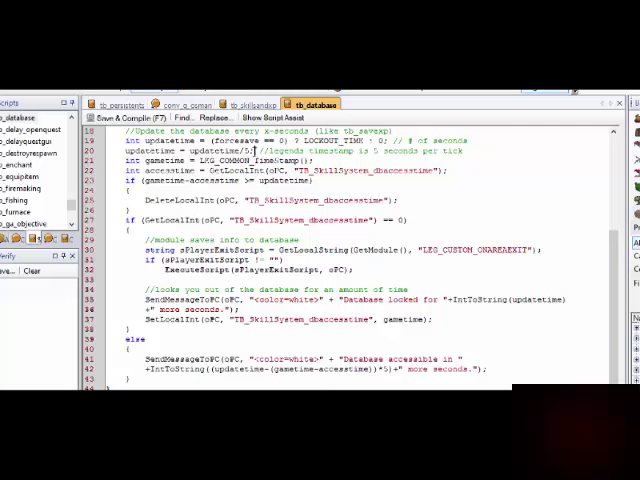
right_click(312, 104)
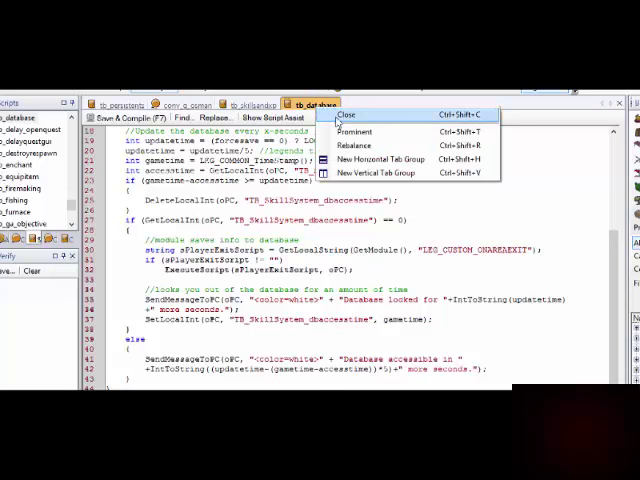